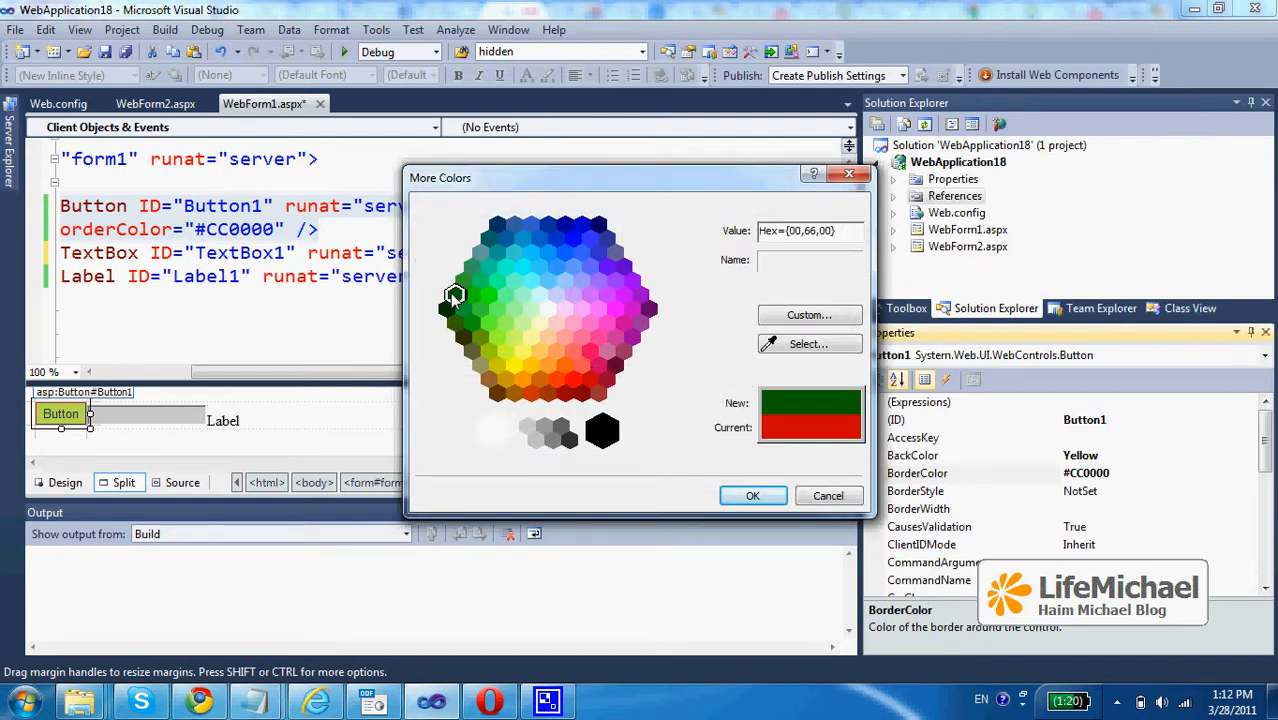
- Confirm a dark green shade as Button1's border colour, replacing #CC0000
click(753, 496)
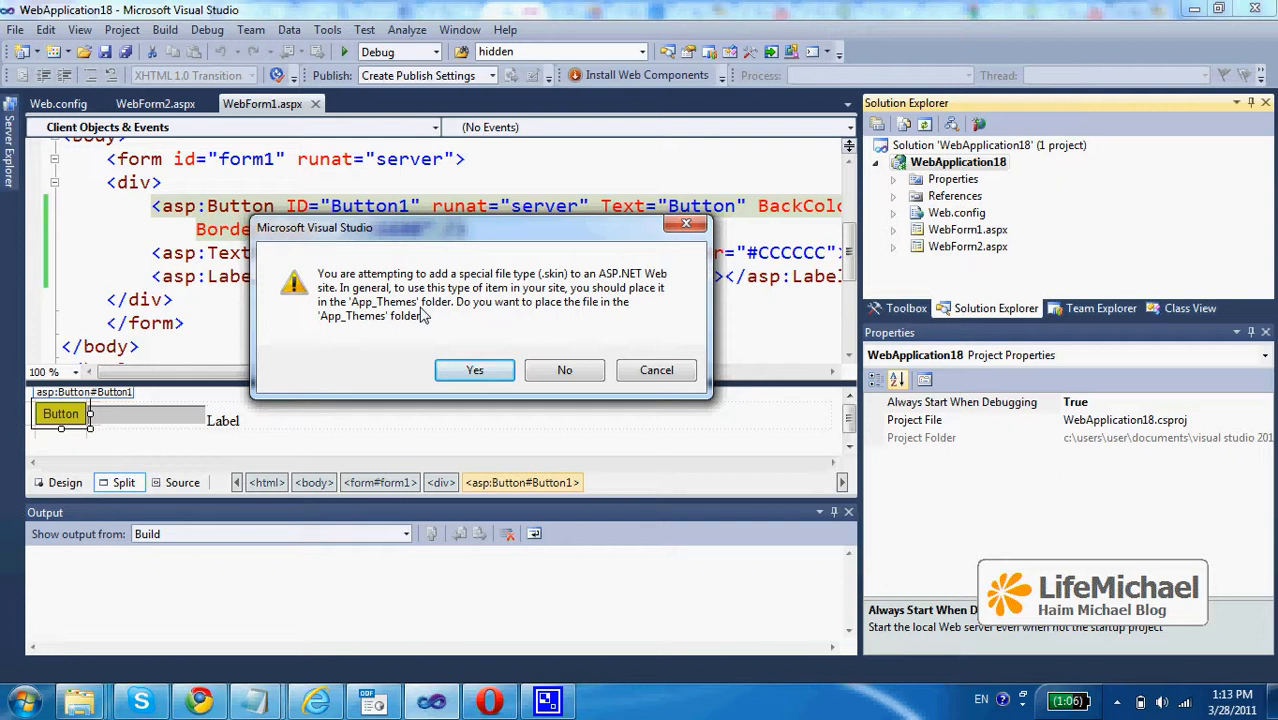
- Accept placing the new simplesetting.skin file in the App_Themes folder
click(474, 370)
text(simpletheme)
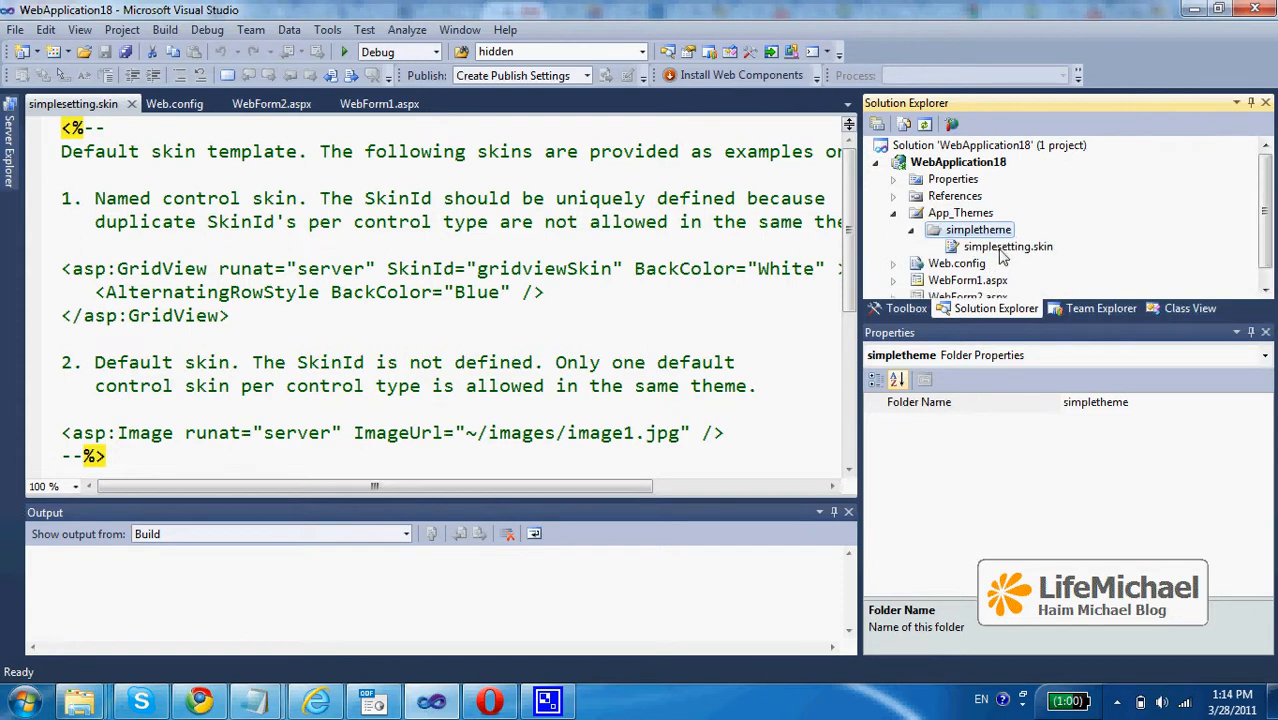